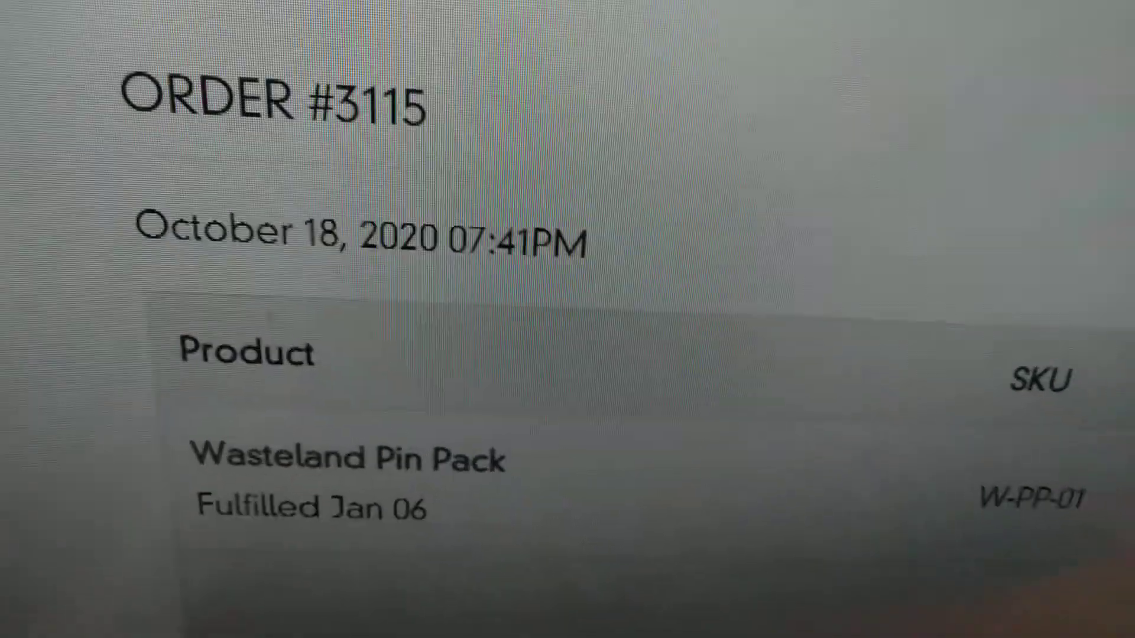
{"action": "scroll", "scroll_direction": "down", "scroll_amount": 3}
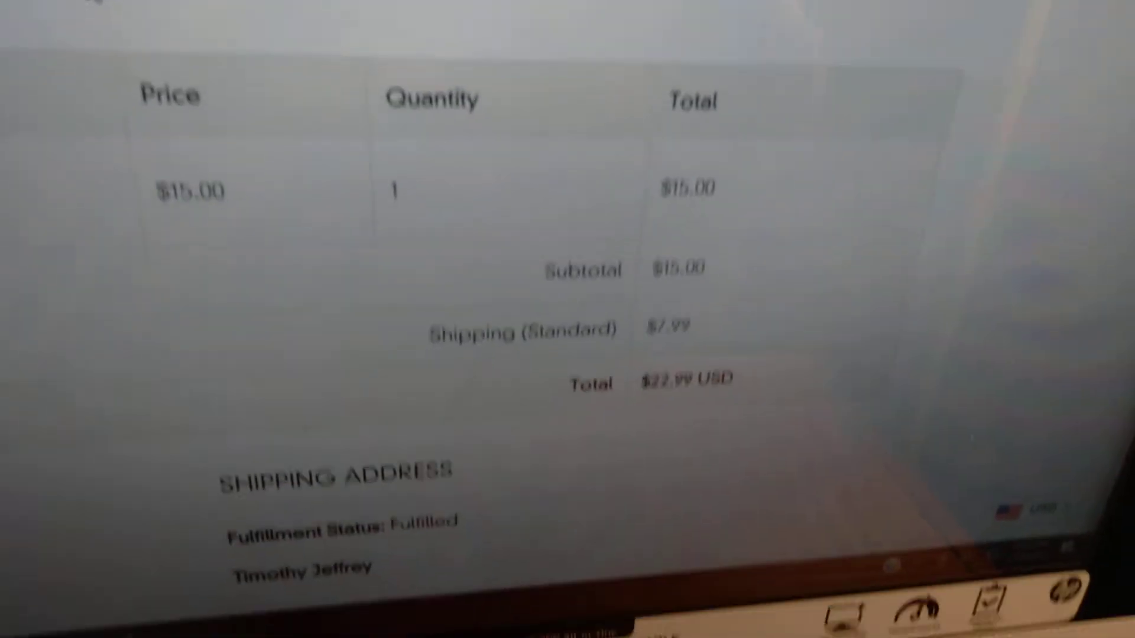
{"action": "scroll", "scroll_direction": "down", "scroll_amount": 3}
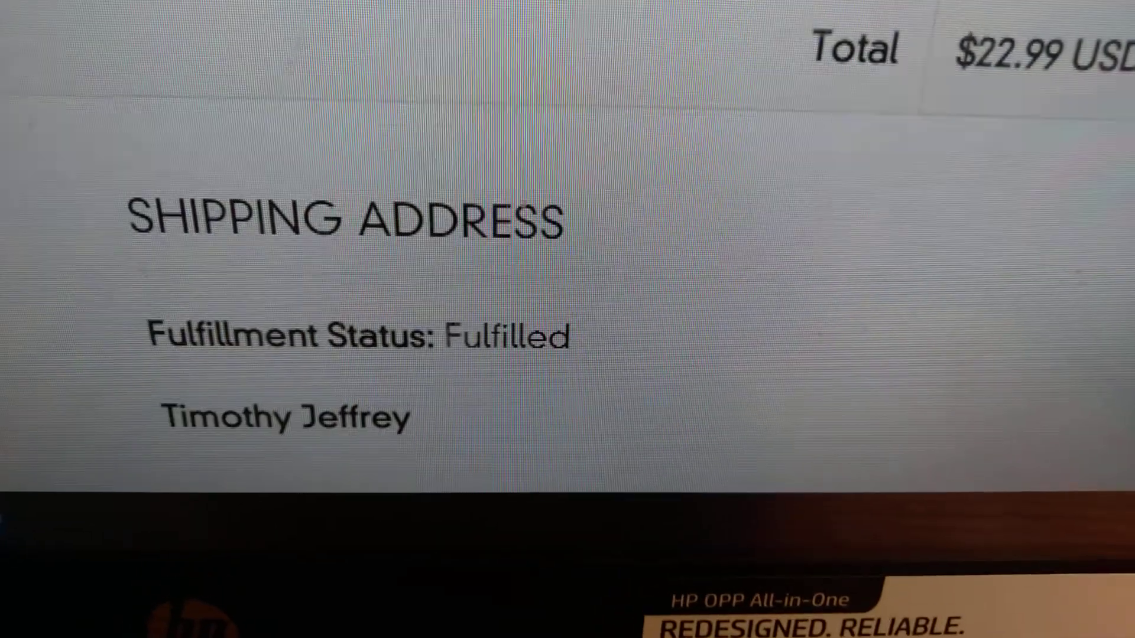